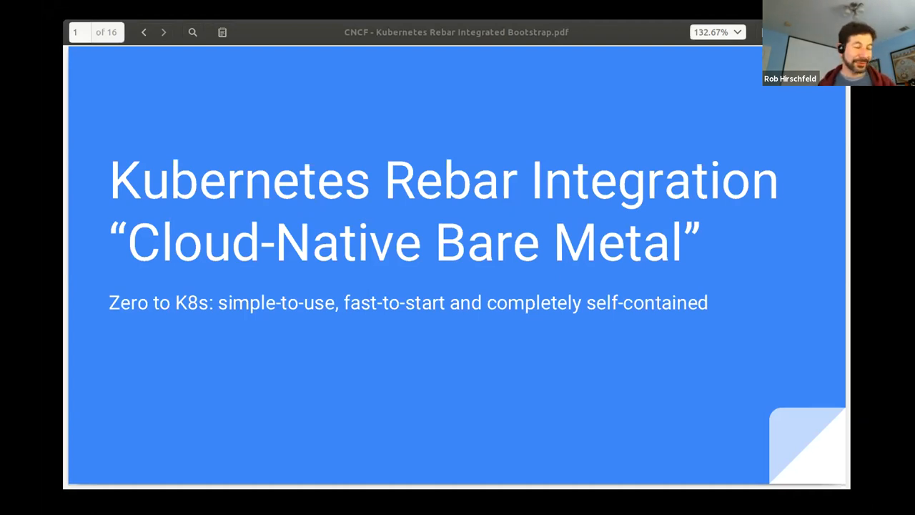
{"action": "mouse_move", "coordinate": [407, 311]}
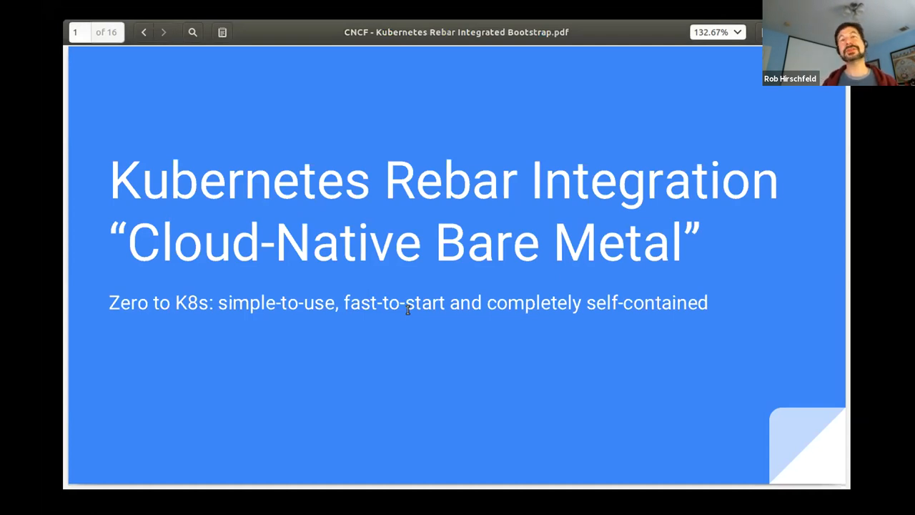
Advance the Kubernetes Rebar deck to page 5, Mission 3: Self-Contained System
{"action": "left_click", "coordinate": [164, 33]}
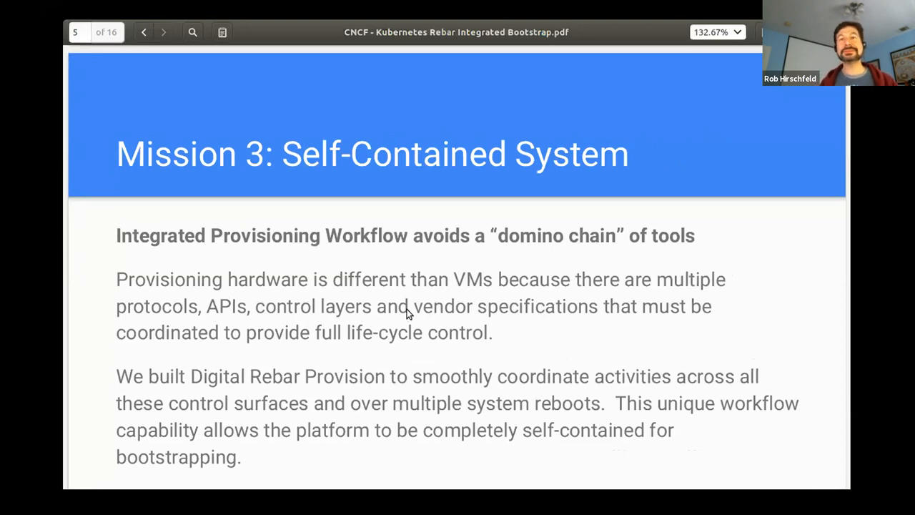
Page forward twice to reach slide 7, Simple Stack - Kubernetes and IaaS
{"action": "left_click", "coordinate": [163, 32]}
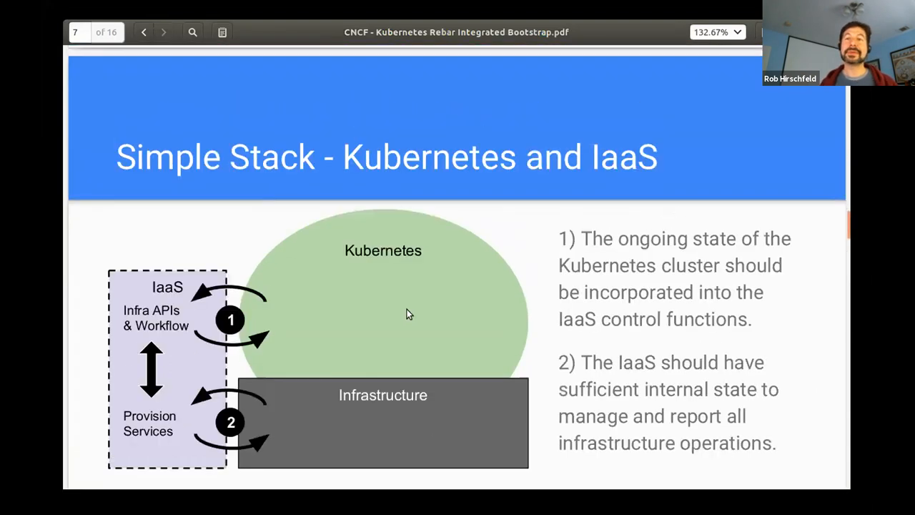
{"action": "left_click", "coordinate": [164, 32]}
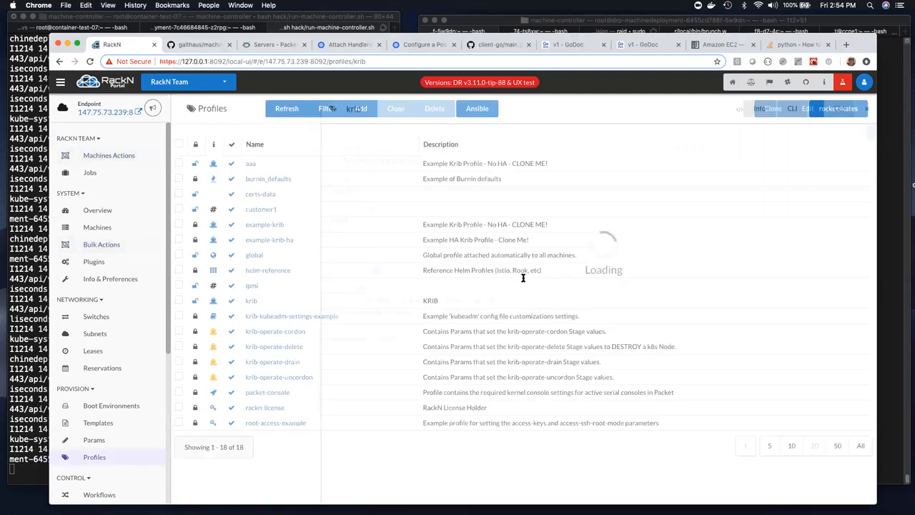
Open the krib profile to view its etcd and krib cluster parameters
{"action": "left_click", "coordinate": [251, 300]}
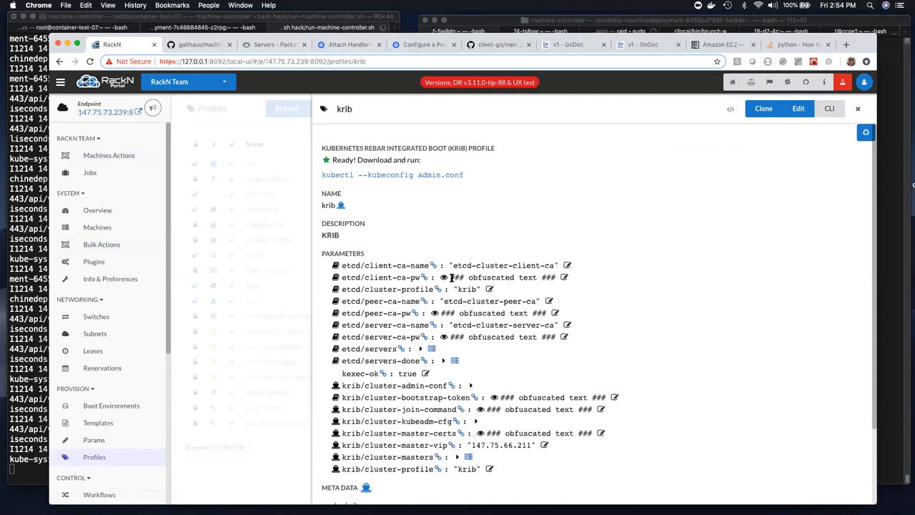
{"action": "mouse_move", "coordinate": [323, 457]}
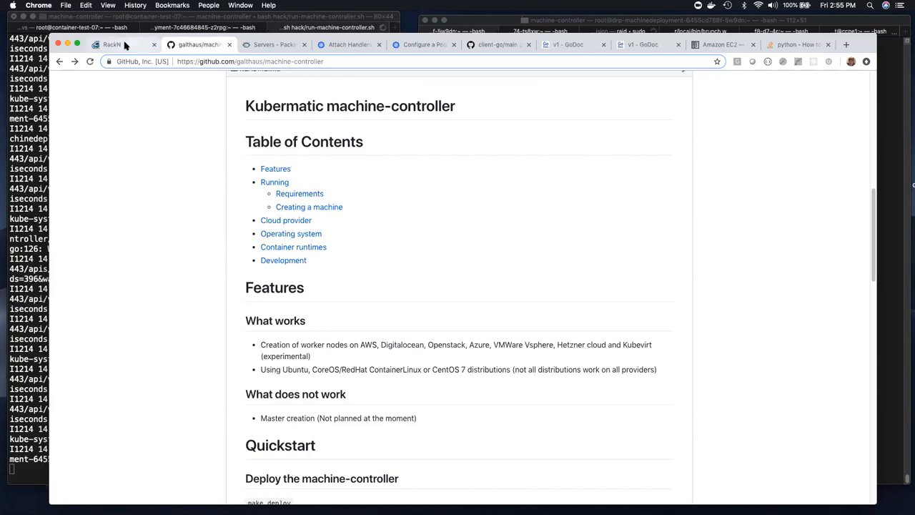
Switch from the GitHub machine-controller tab back to the RackN Portal tab
{"action": "left_click", "coordinate": [111, 44]}
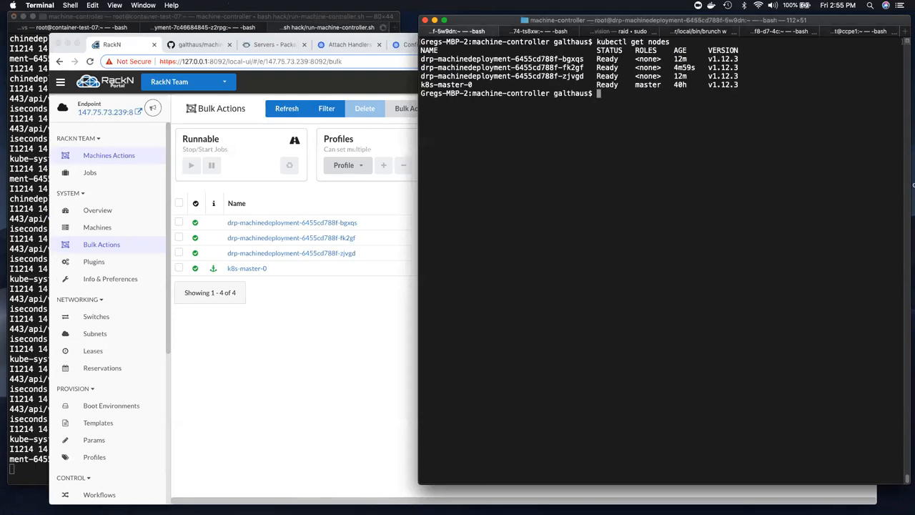
List nodes, then open greg/drp-deployment.yaml in vi with tab completion
{"action": "type", "text": "kubectl get node"}
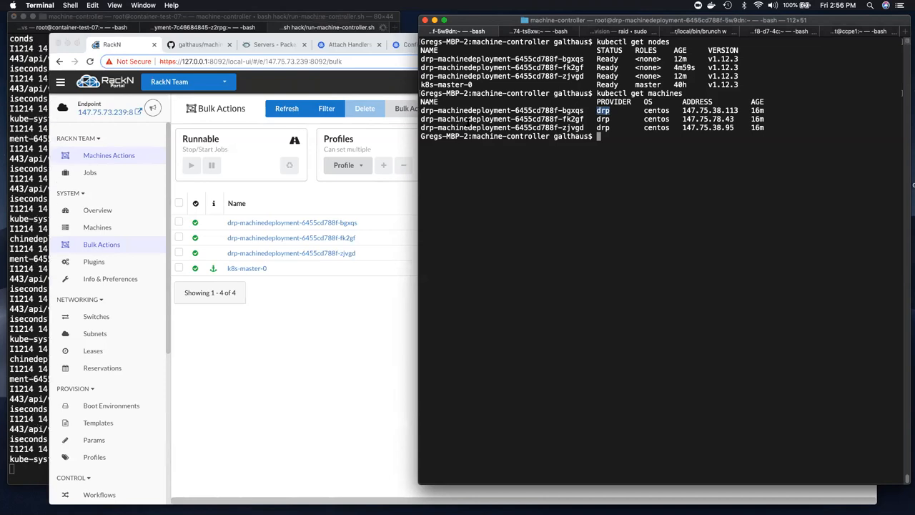
{"action": "type", "text": "v"}
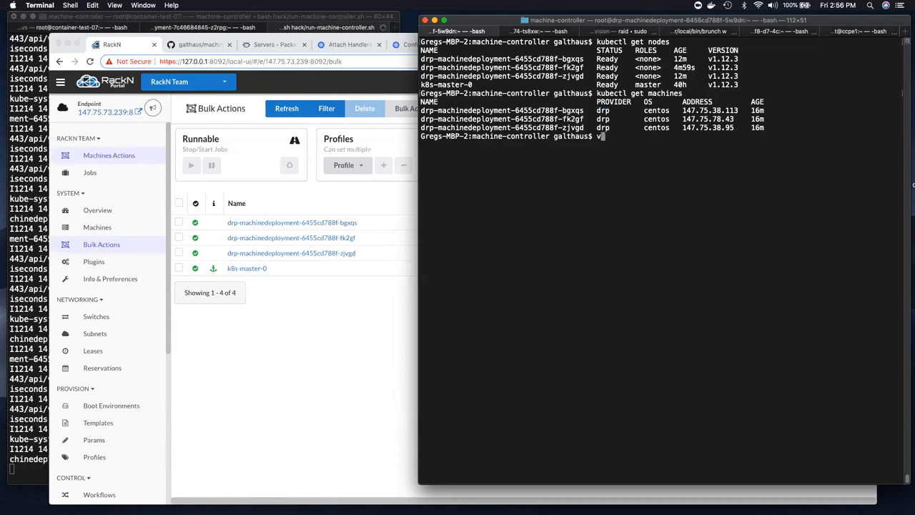
{"action": "type", "text": "i"}
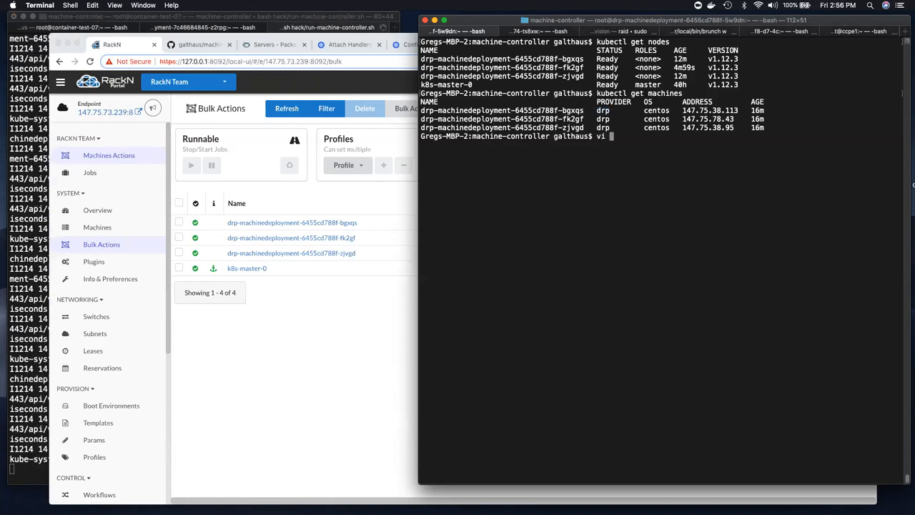
{"action": "key", "text": "Return"}
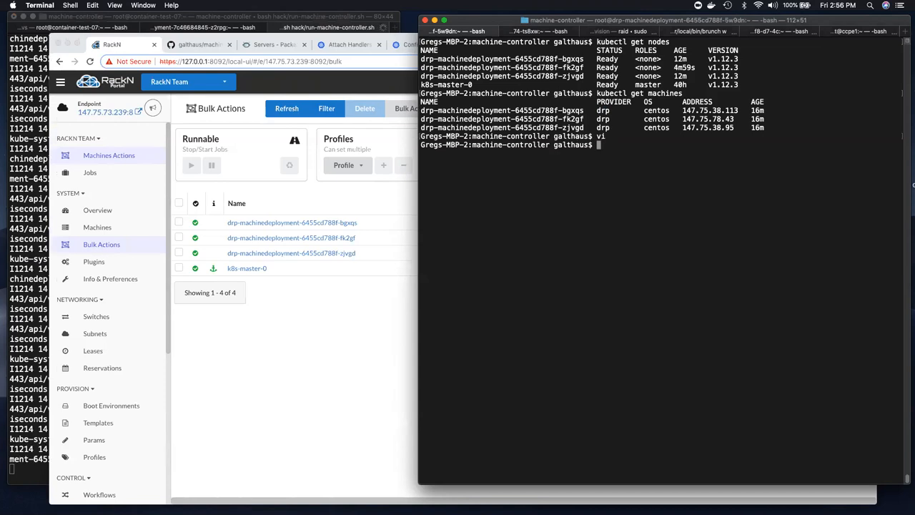
{"action": "type", "text": "docs/"}
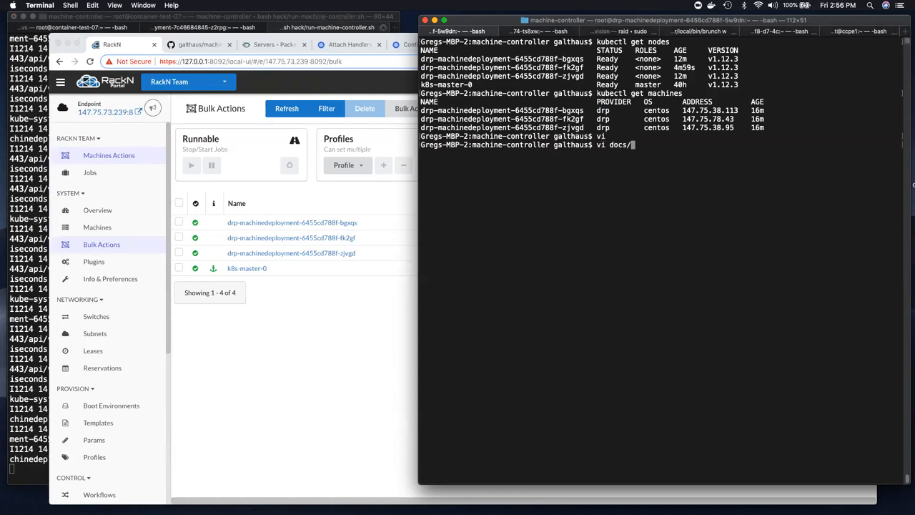
{"action": "type", "text": "vi greg/"}
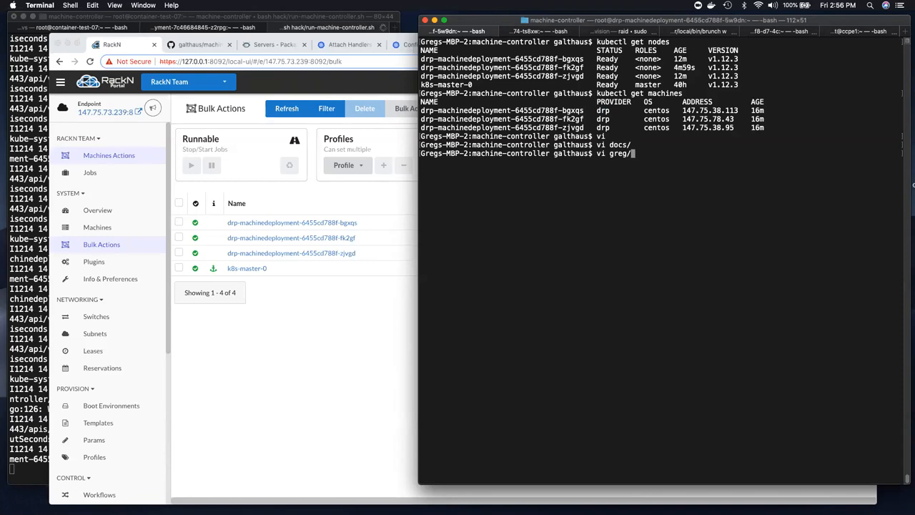
{"action": "type", "text": "drp-d"}
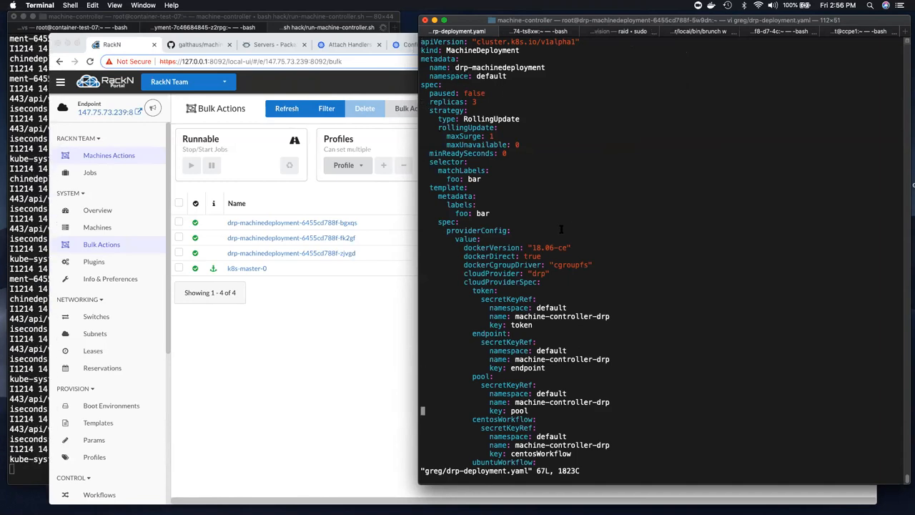
{"action": "scroll", "scroll_direction": "down", "scroll_amount": 3}
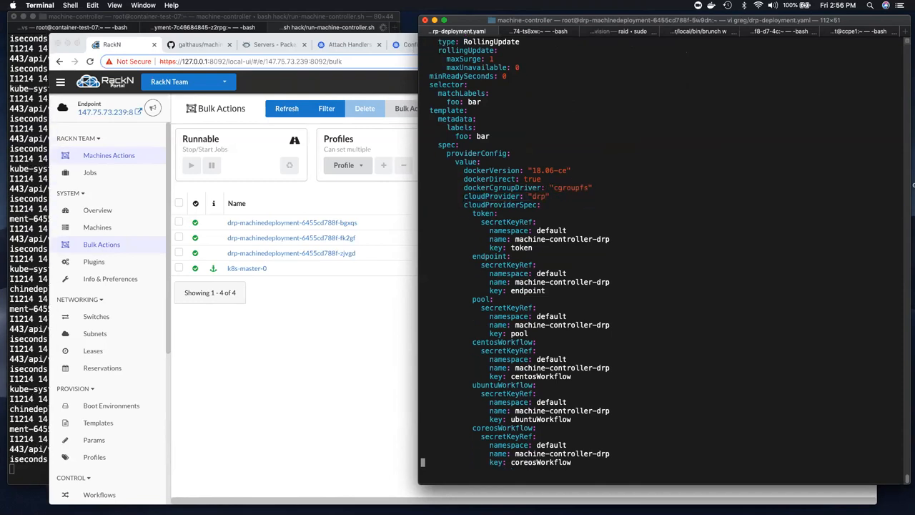
{"action": "scroll", "scroll_direction": "down", "scroll_amount": 3}
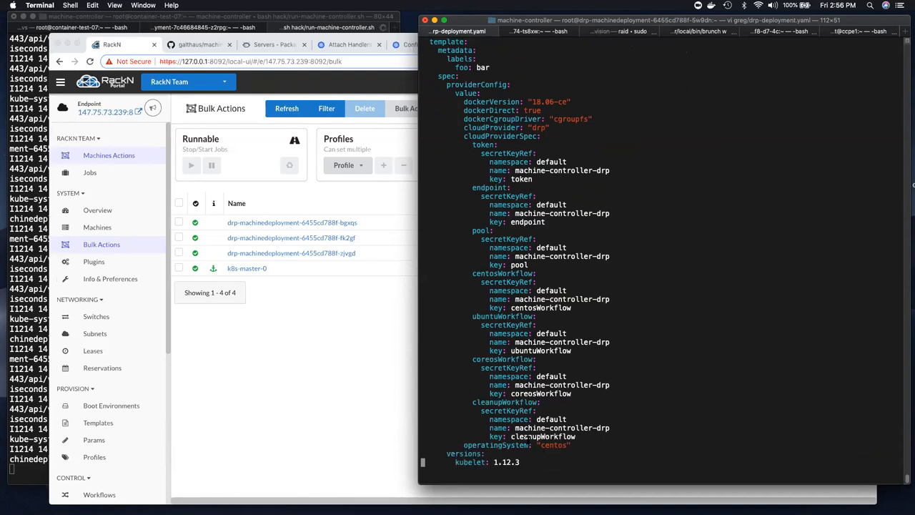
{"action": "double_click", "coordinate": [513, 473]}
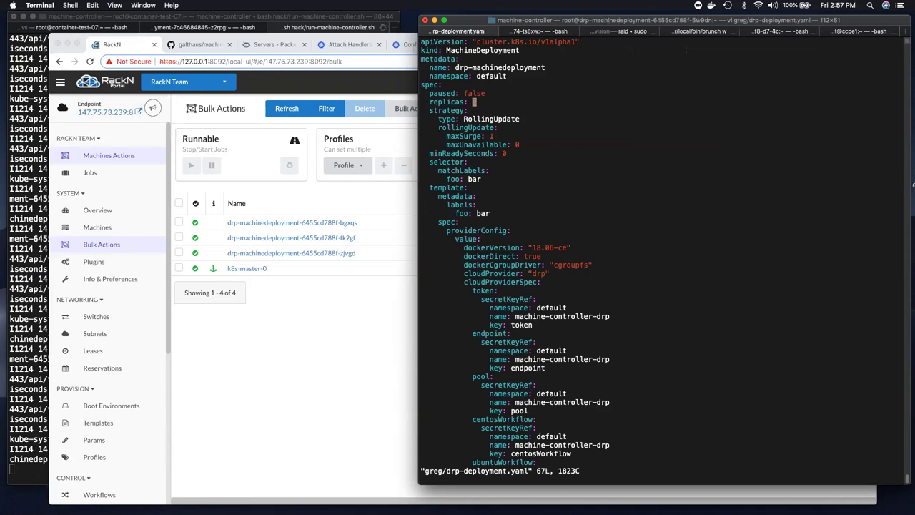
Save and quit vi with :wq!, keeping the one-replica manifest
{"action": "type", "text": ":wq!"}
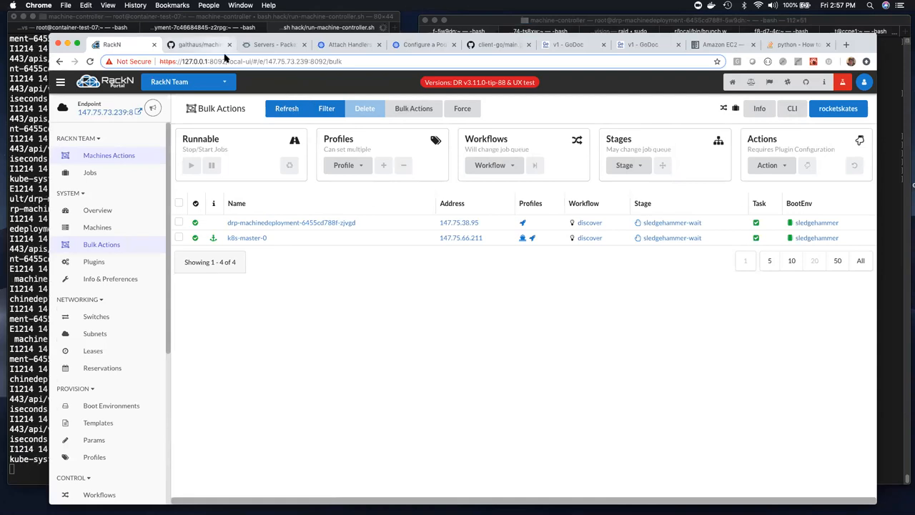
{"action": "mouse_move", "coordinate": [200, 45]}
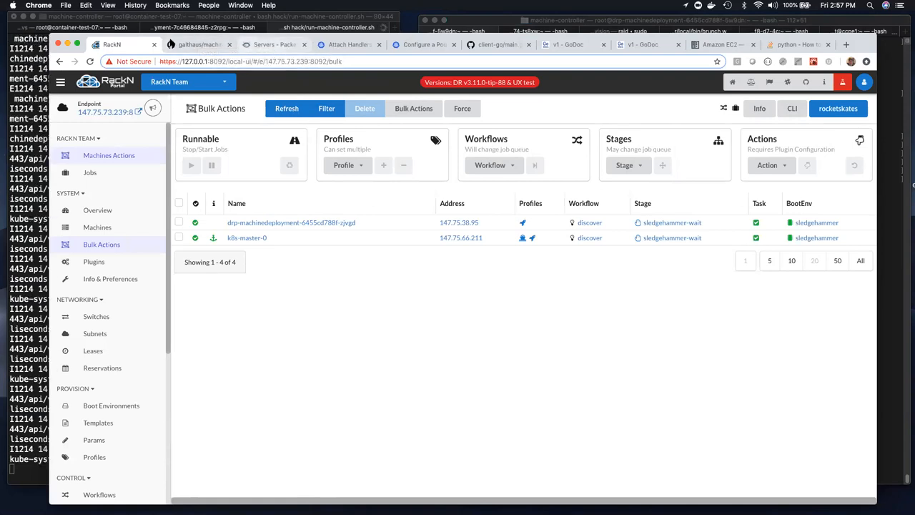
Bring Terminal to the front to see kubectl get machines listing only zjvgd
{"action": "left_click", "coordinate": [193, 45]}
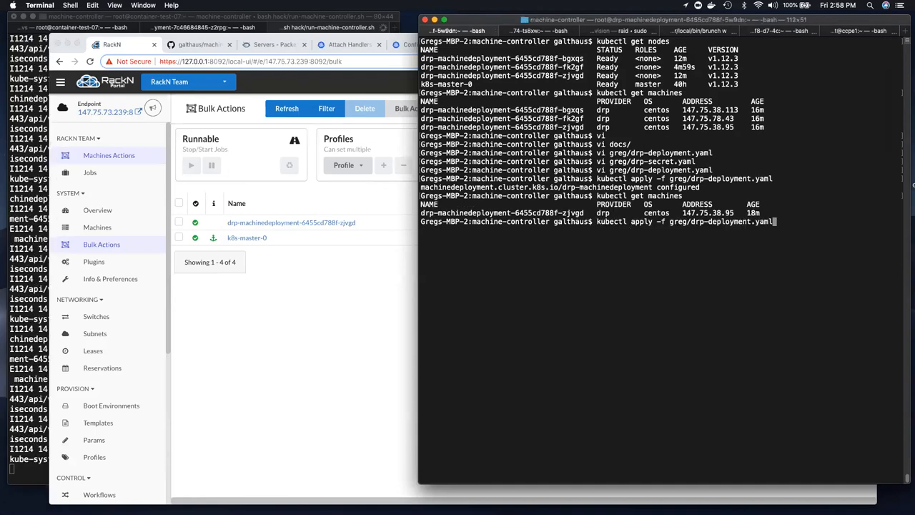
Run kubectl get nodes, showing only zjvgd and k8s-master-0 Ready
{"action": "type", "text": "kubectl get nodes"}
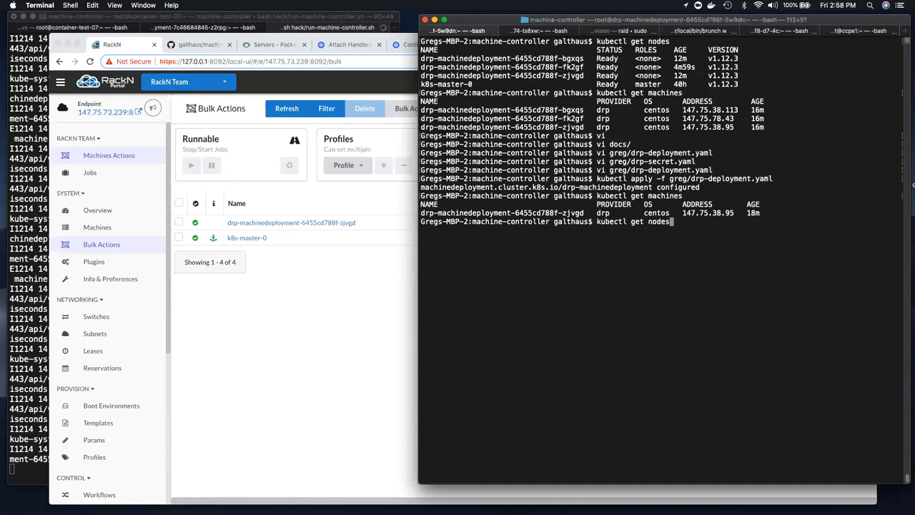
{"action": "key", "text": "Return"}
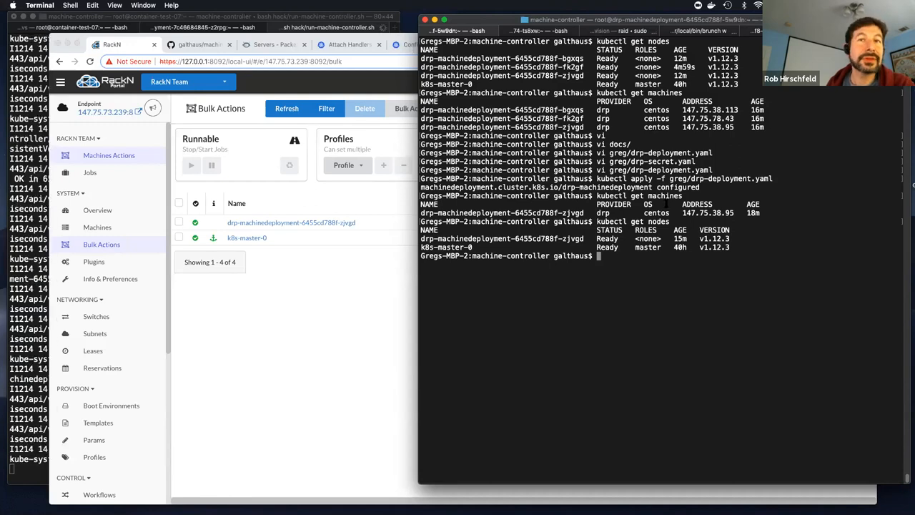
Change drp-deployment.yaml to 10 replicas, save, and kubectl apply it
{"action": "key", "text": "Ctrl+r"}
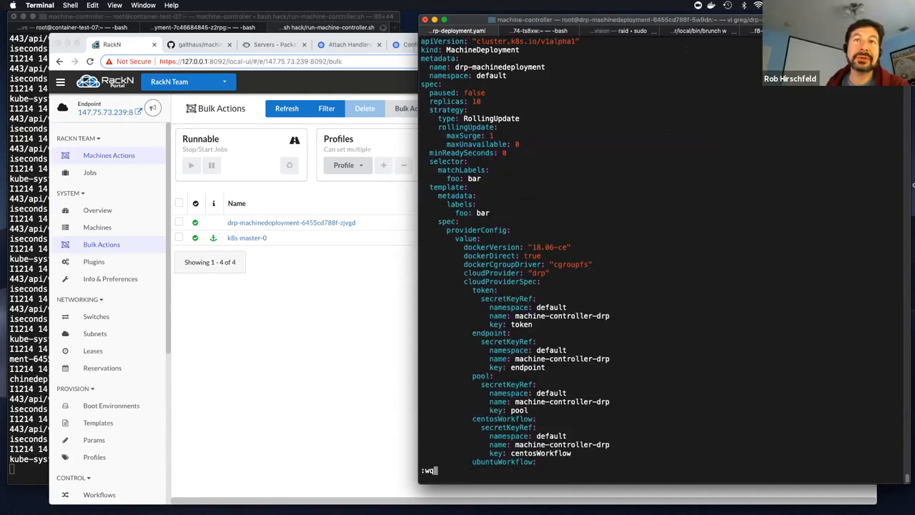
{"action": "key", "text": "BackSpace"}
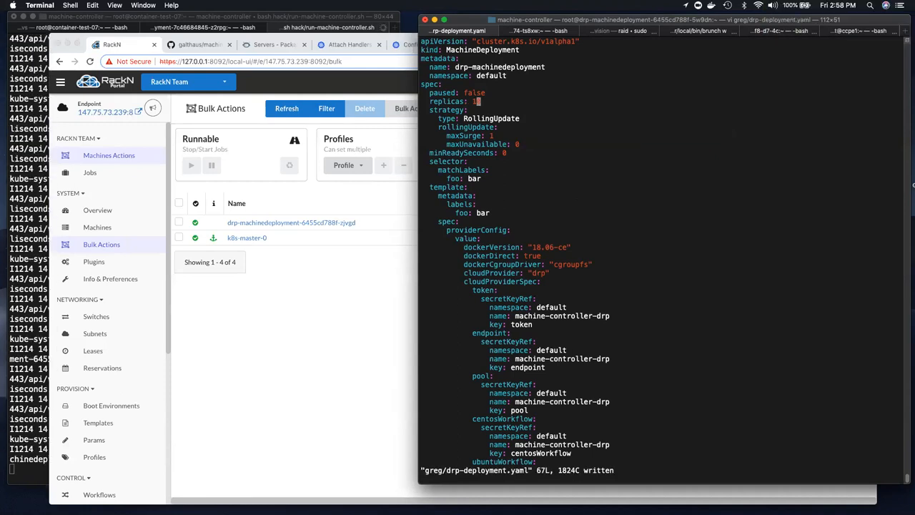
{"action": "key", "text": "Return"}
{"action": "type", "text": "kubectl apply -f greg/drp-deployment.yaml"}
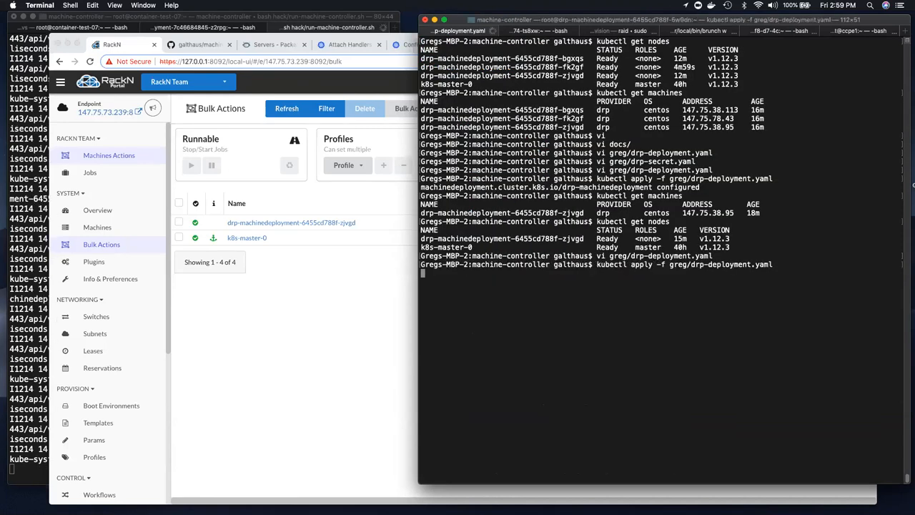
{"action": "key", "text": "Return"}
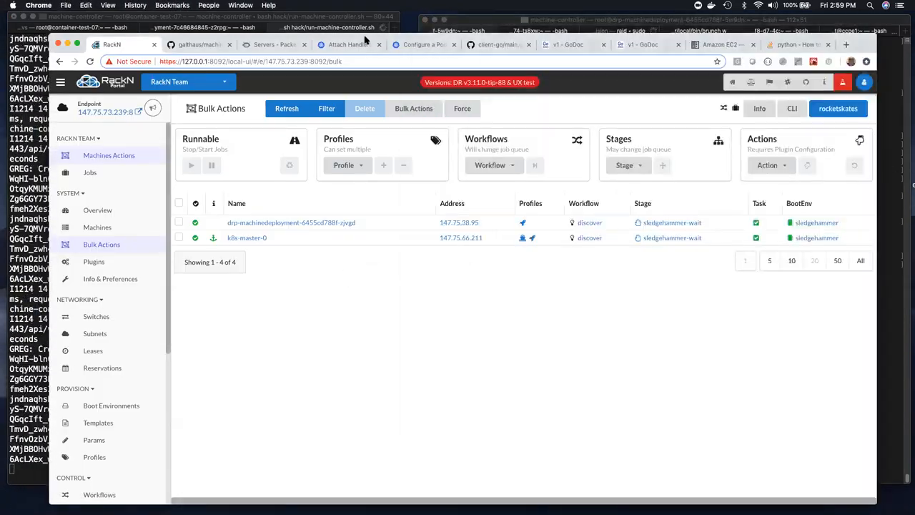
Refresh the Bulk Actions list until all 11 machines appear
{"action": "left_click", "coordinate": [286, 108]}
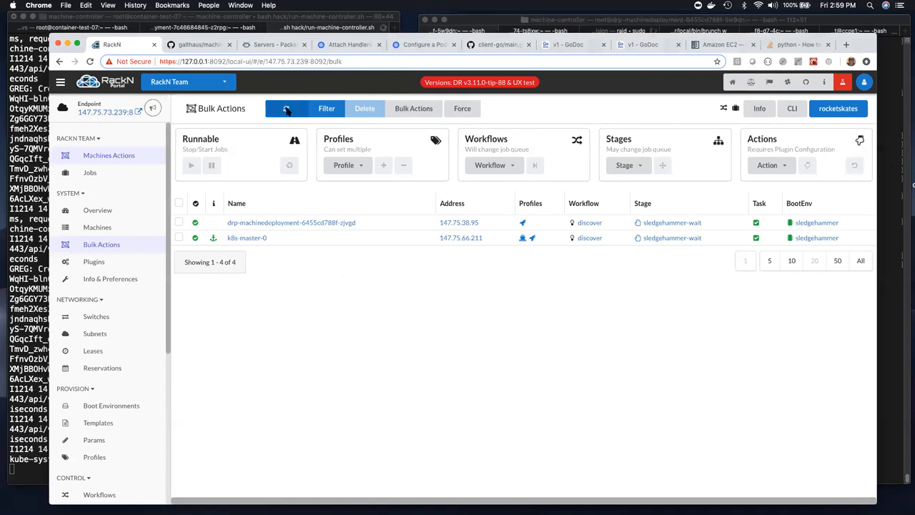
{"action": "left_click", "coordinate": [286, 108]}
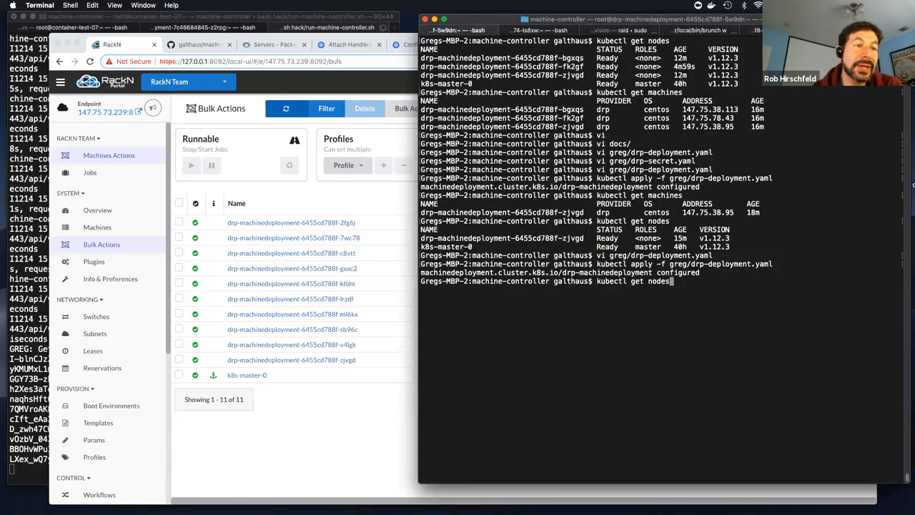
{"action": "type", "text": "kubectl get machines"}
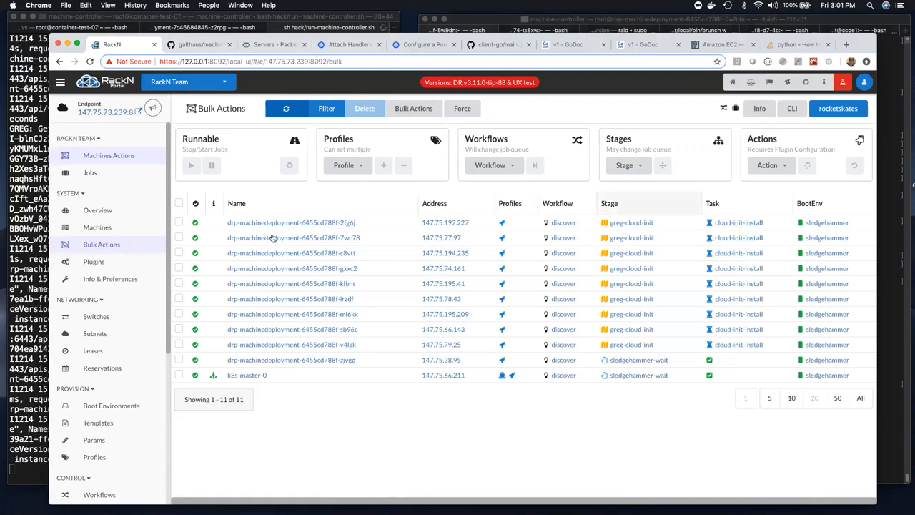
{"action": "mouse_move", "coordinate": [731, 237]}
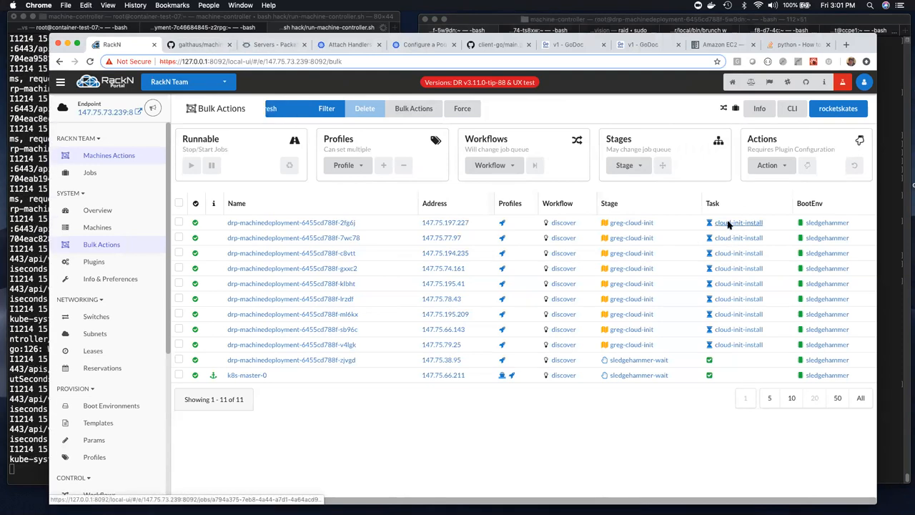
Inspect the cloud-init-install task links, then view the Jobs list of greg-cloud-init runs
{"action": "left_click", "coordinate": [739, 222]}
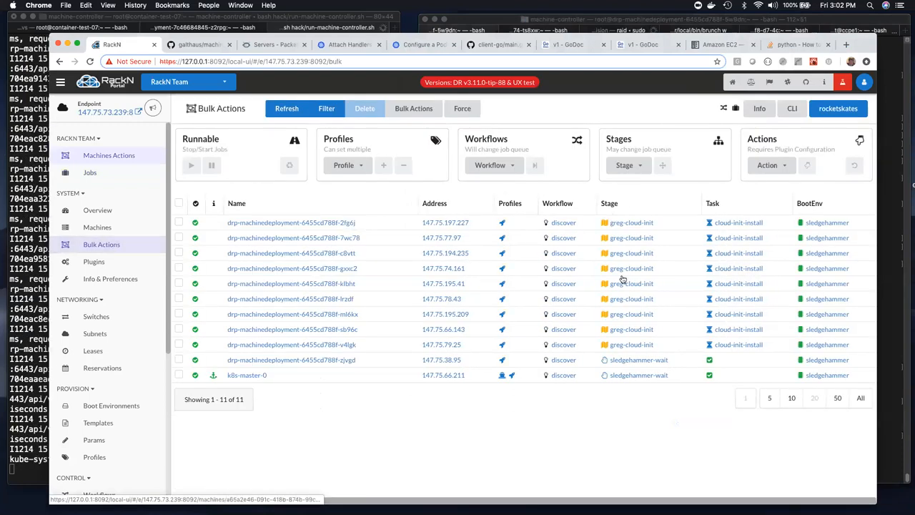
{"action": "left_click", "coordinate": [89, 172]}
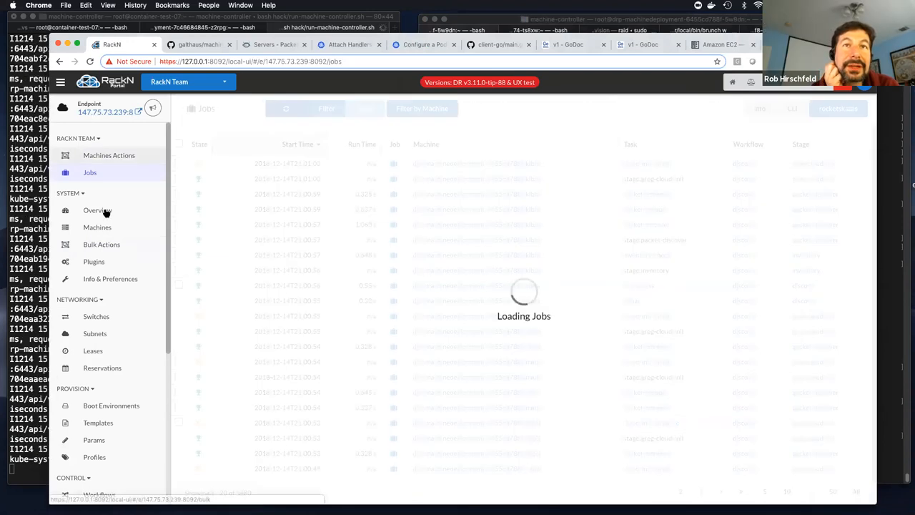
Go back to Bulk Actions, where nine workers are still running cloud-init-install
{"action": "left_click", "coordinate": [102, 243]}
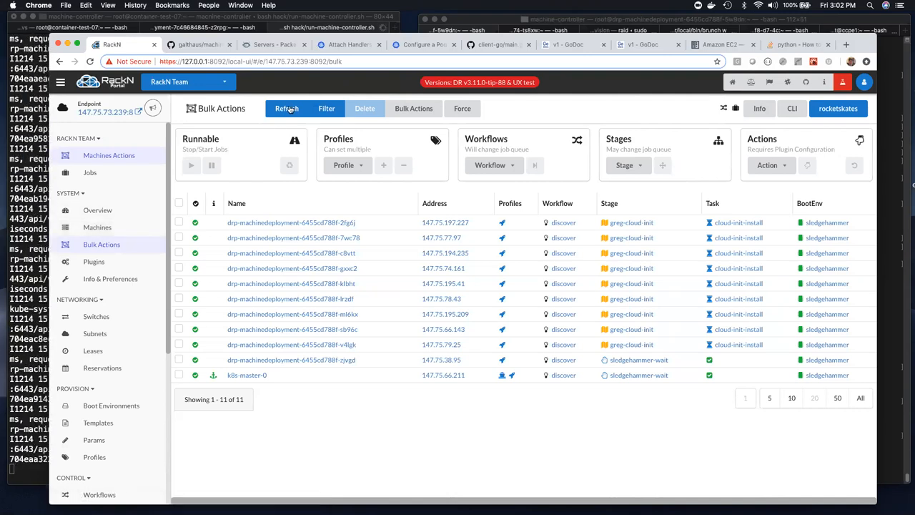
Refresh the Bulk Actions machine list to see the new workers' cloud-init progress
{"action": "left_click", "coordinate": [286, 108]}
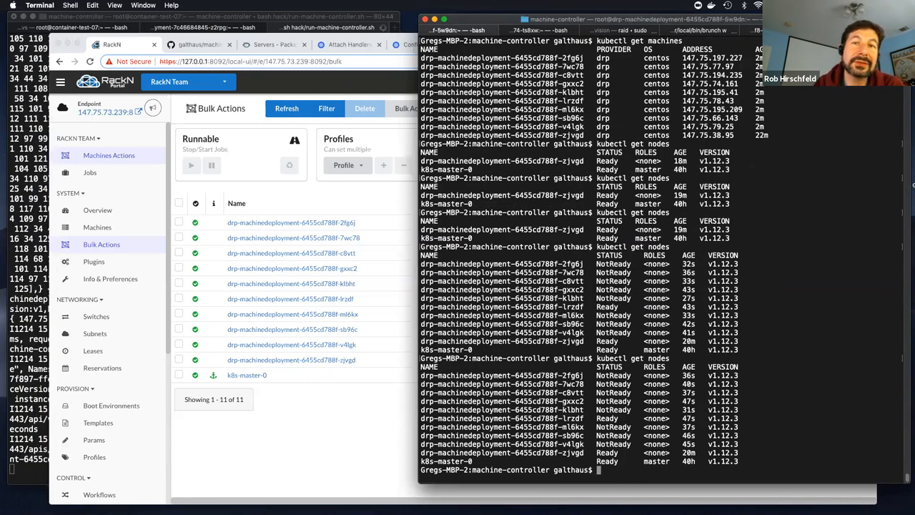
Re-run kubectl get nodes to watch the new workers turn from NotReady to Ready
{"action": "type", "text": "kubectl get nodes"}
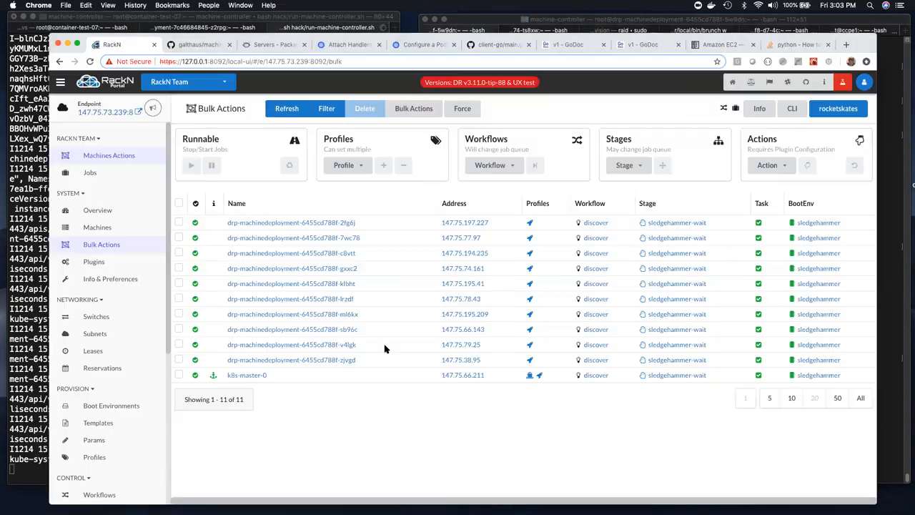
{"action": "left_click", "coordinate": [287, 108]}
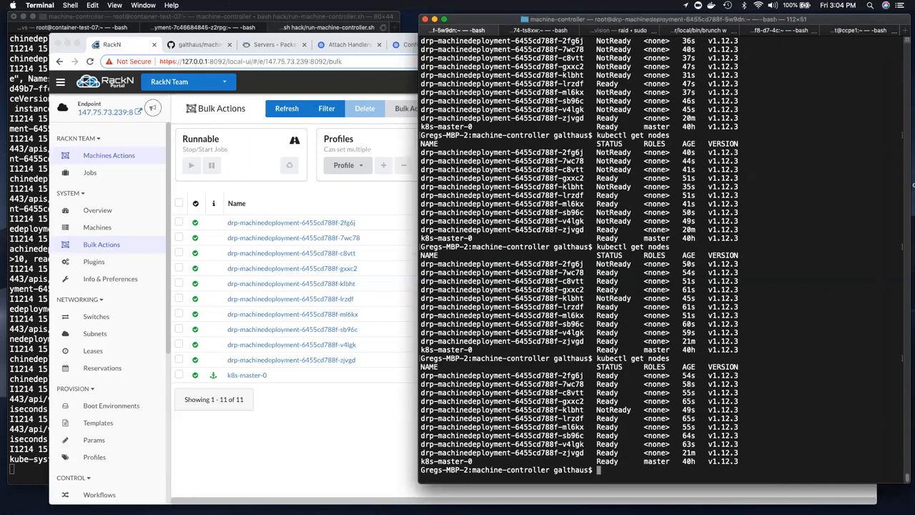
{"action": "key", "text": "Return"}
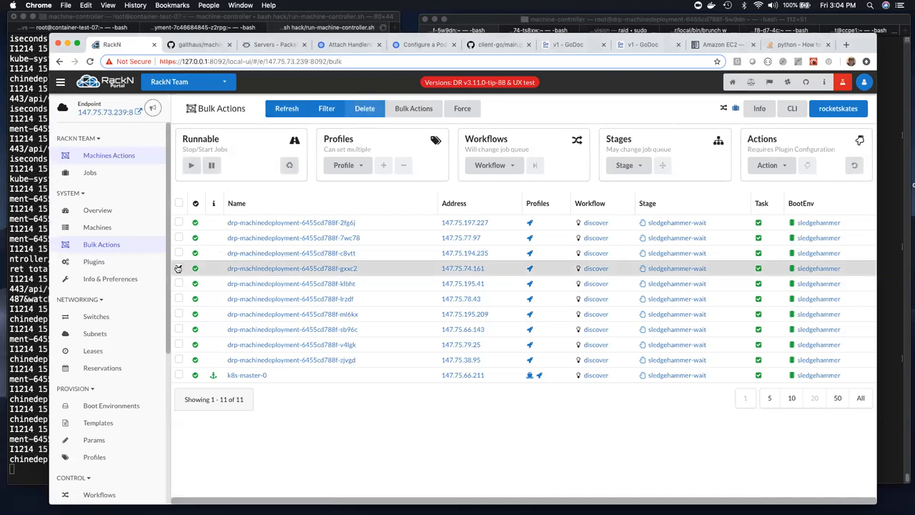
Delete worker drp-machinedeployment-6455cd788f-gxxc2 and confirm Remove in the Remove Machine dialog
{"action": "left_click", "coordinate": [364, 108]}
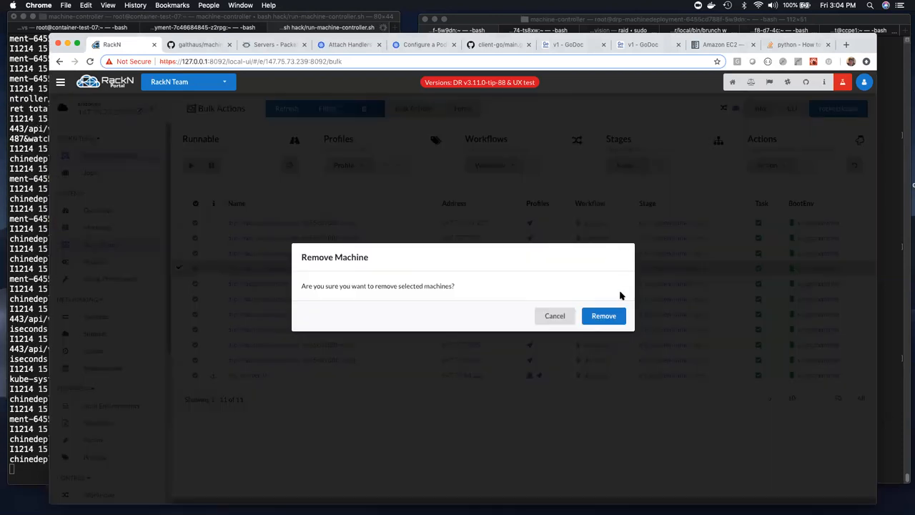
{"action": "left_click", "coordinate": [603, 315]}
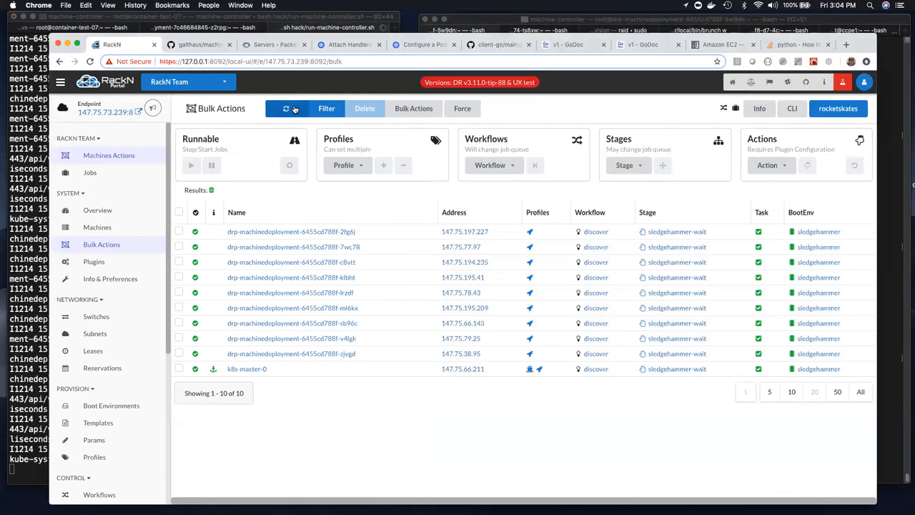
Refresh the machine list to show the replacement gxxc2 at discover, totalling 11 machines
{"action": "left_click", "coordinate": [294, 108]}
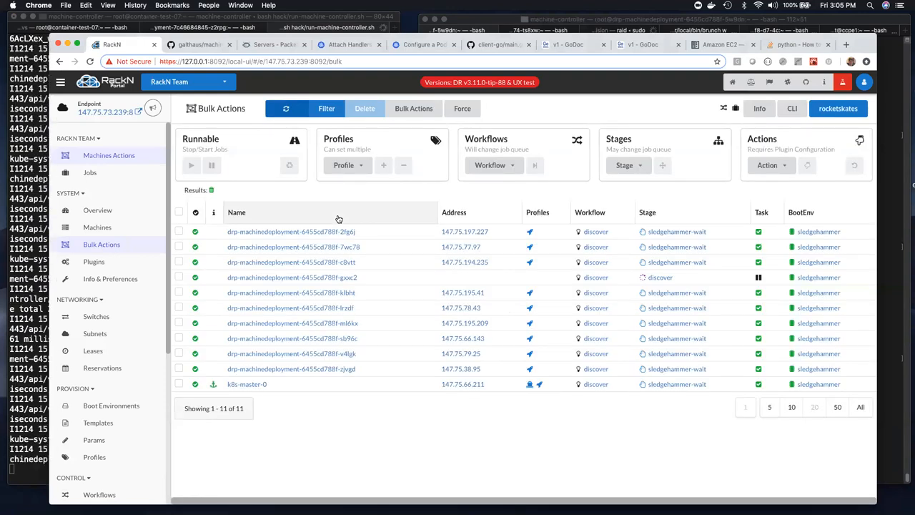
{"action": "mouse_move", "coordinate": [352, 216]}
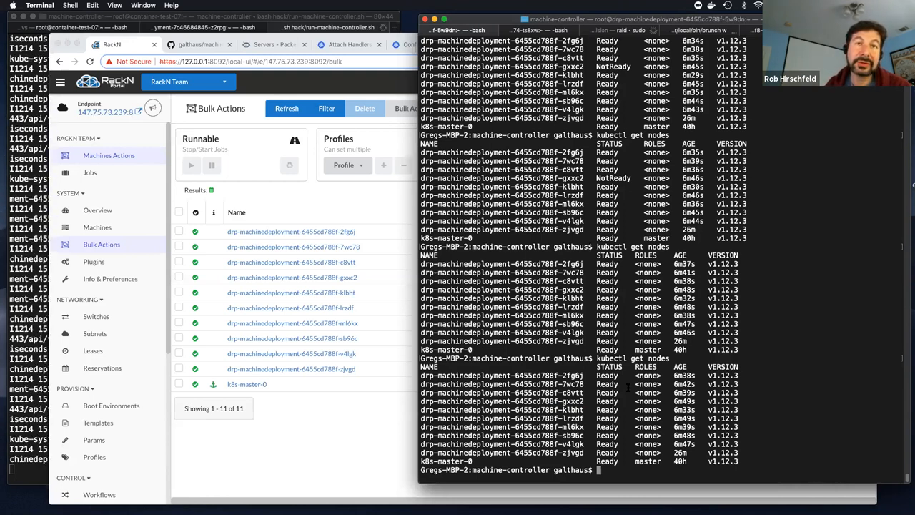
Run kubectl get nodes to check that every worker, including gxxc2, is Ready
{"action": "type", "text": "kubectl get nodes"}
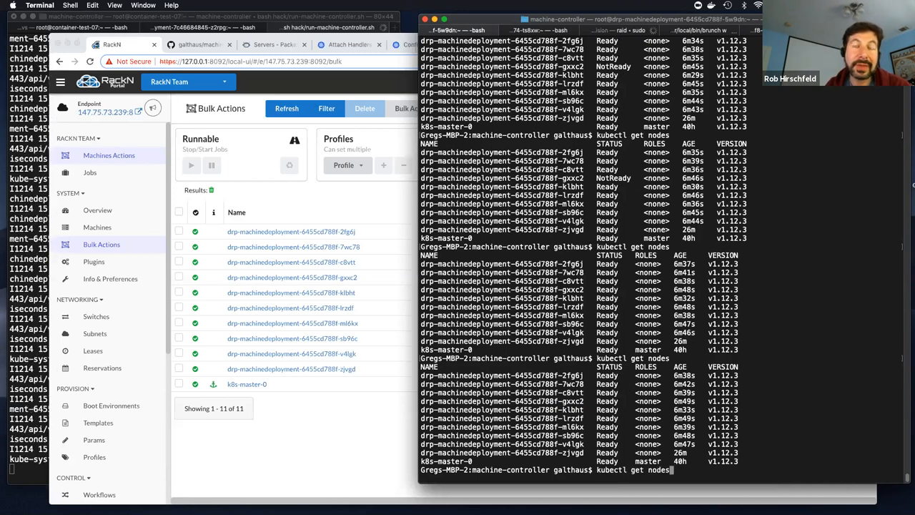
{"action": "key", "text": "ctrl+r"}
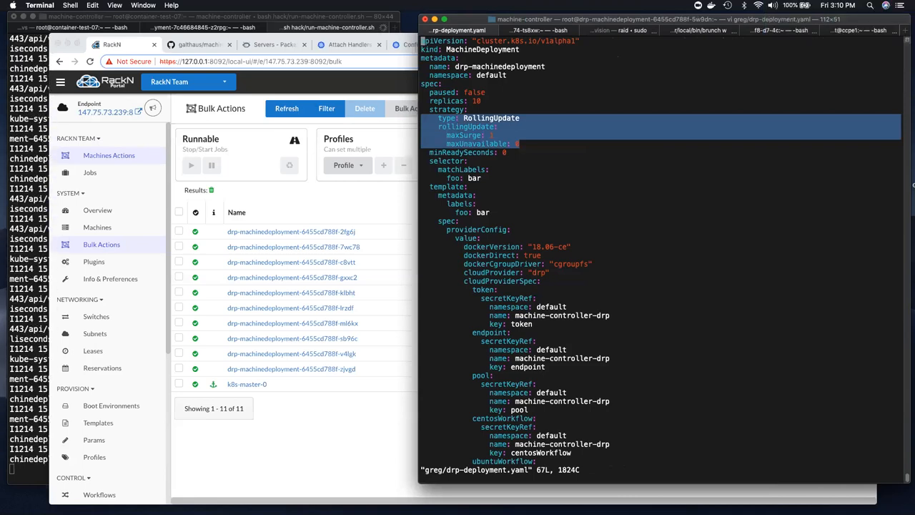
Review the 10-replica drp-deployment.yaml spec in vi and type :q to quit unsaved
{"action": "scroll", "scroll_direction": "down", "scroll_amount": 3}
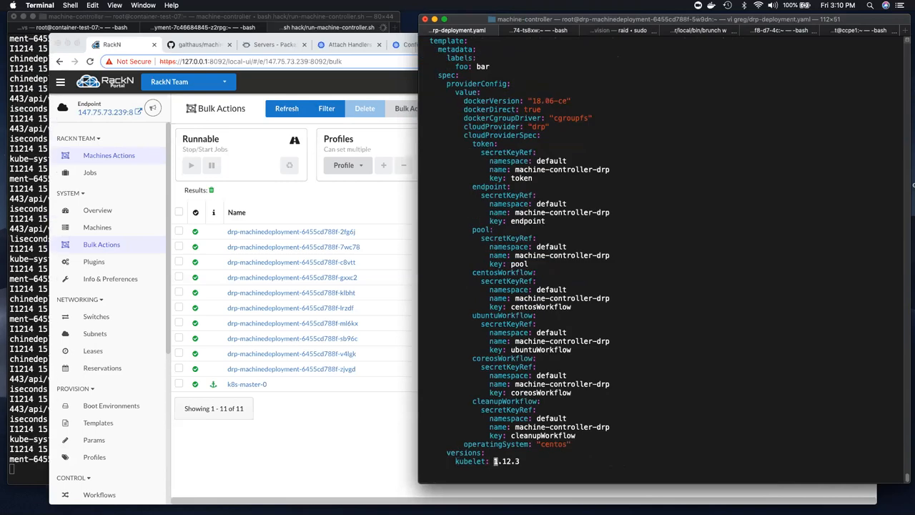
{"action": "type", "text": "1.13.0"}
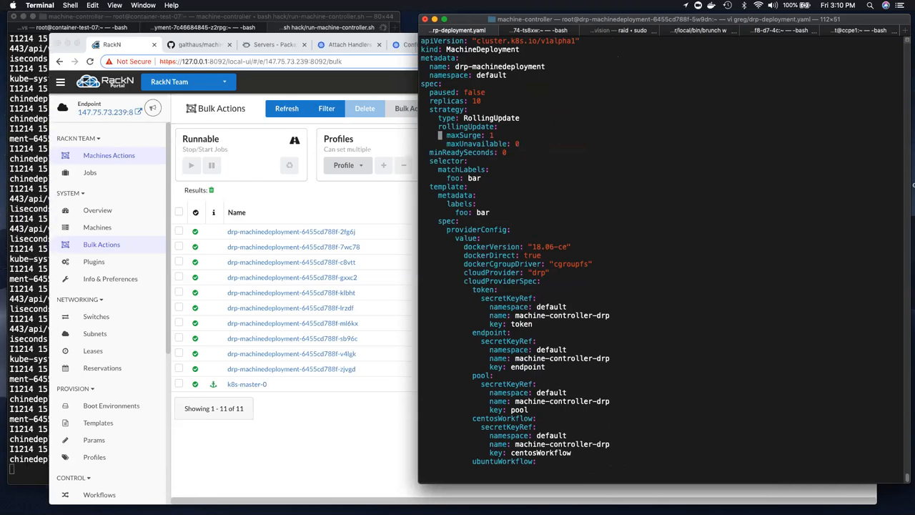
{"action": "type", "text": ":q"}
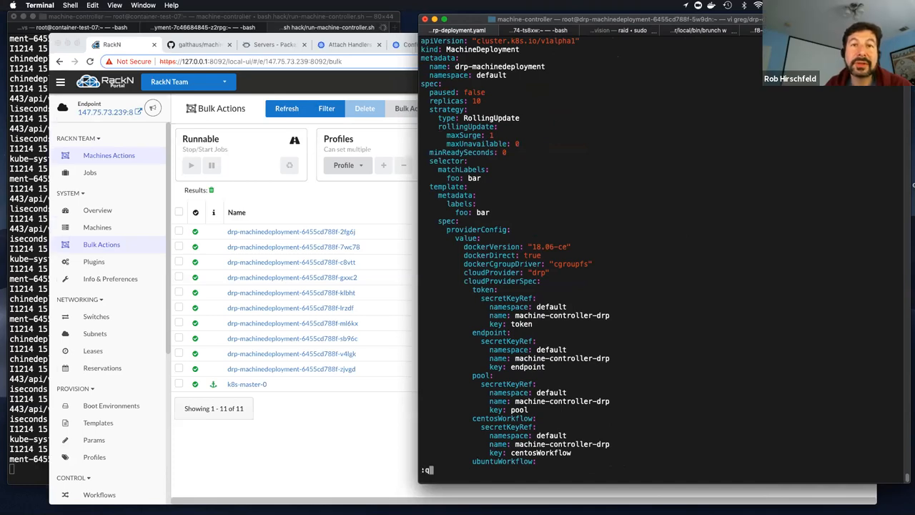
Exit vi, then run kubectl get nodes and kubectl get machines to confirm ten Ready workers
{"action": "type", "text": "u"}
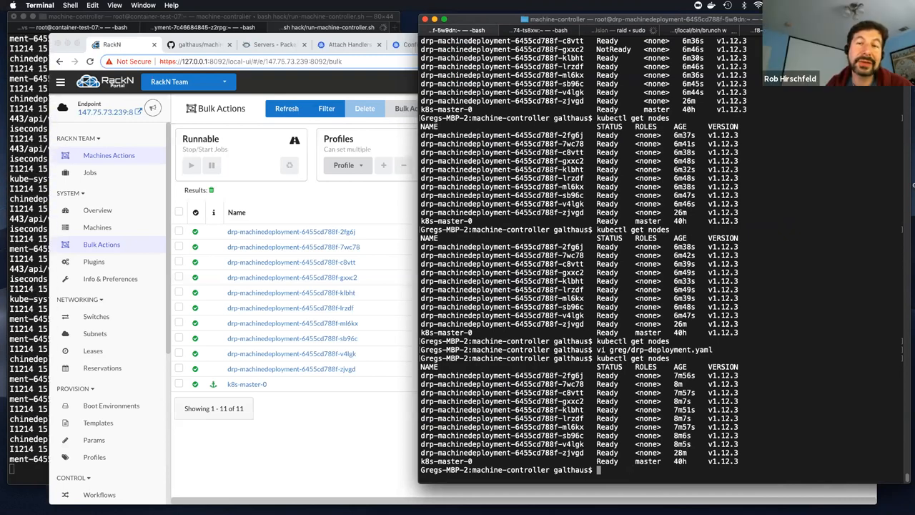
{"action": "type", "text": "kubectl get nodes"}
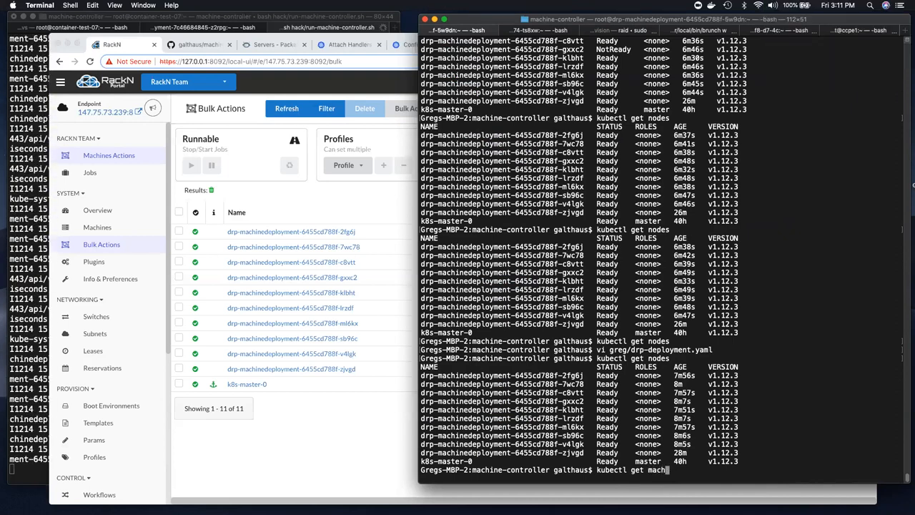
{"action": "key", "text": "Return"}
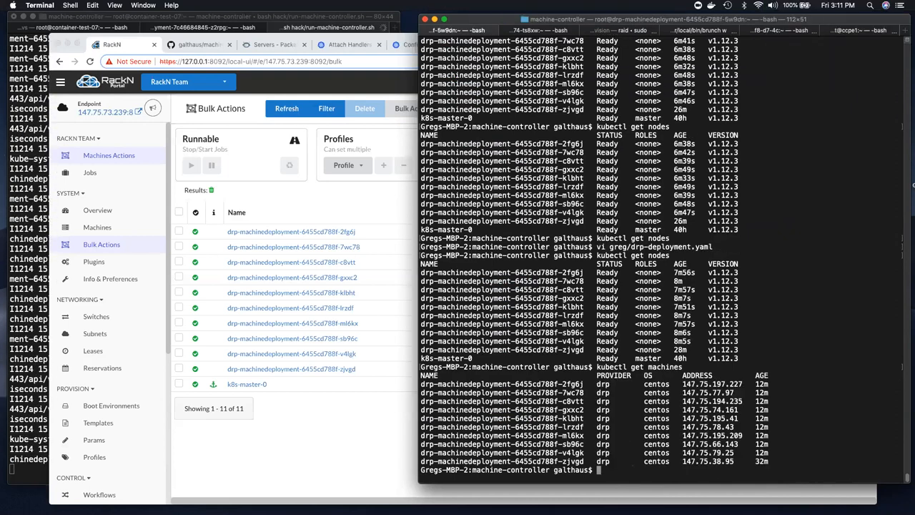